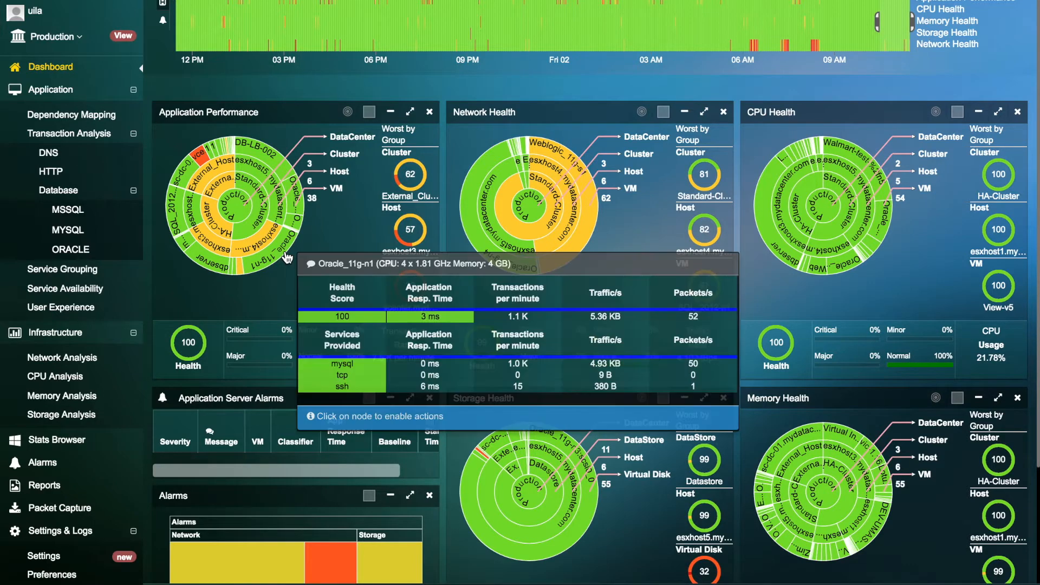
- Show the Dependent Services view for APP-LB-002 under Application dependency mapping
left_click(72, 115)
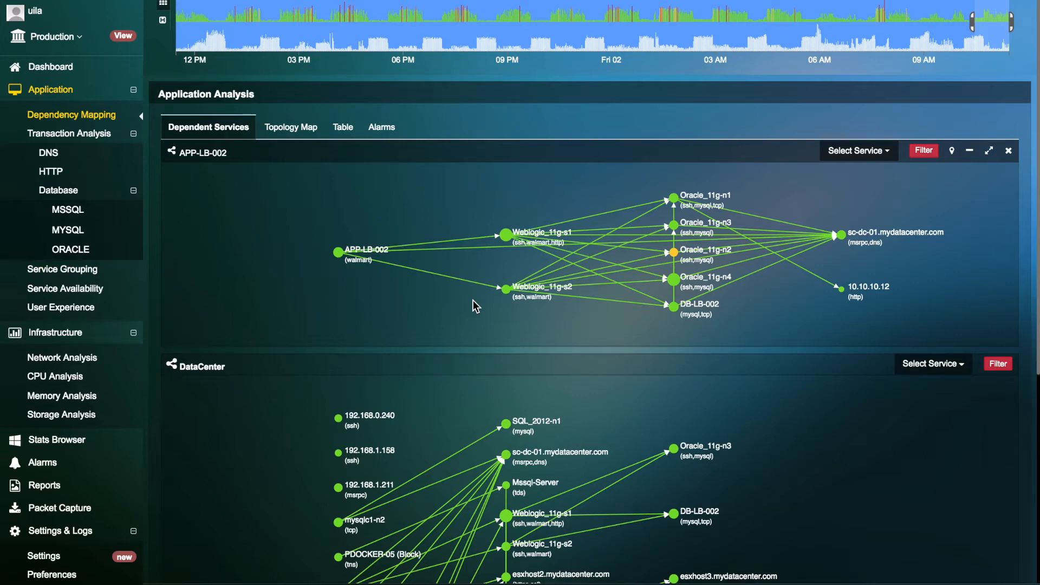
mouse_move(251, 271)
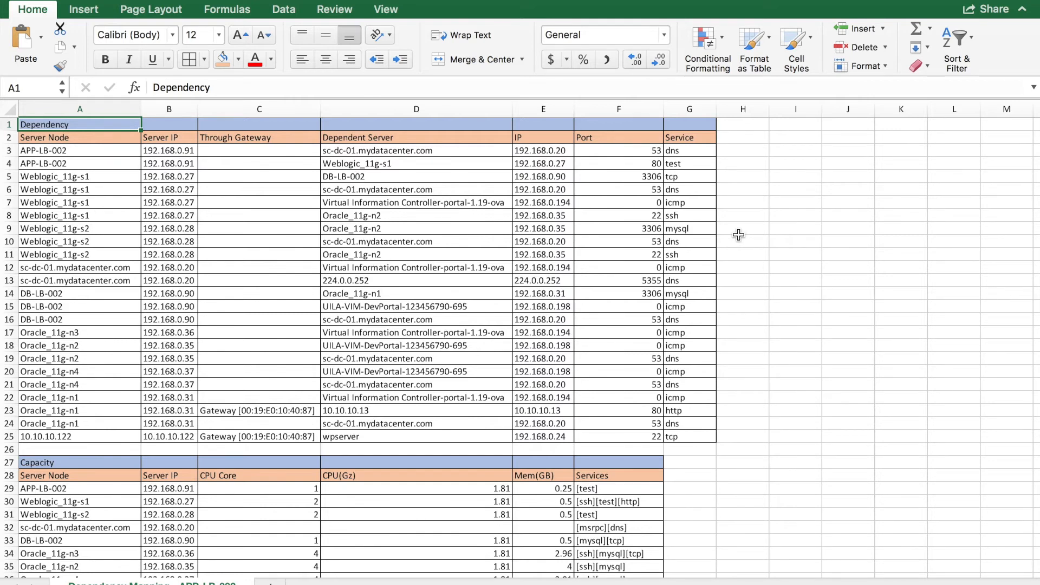
- Scroll the exported sheet down through the Dependency table to the full Capacity table
scroll("down", 3)
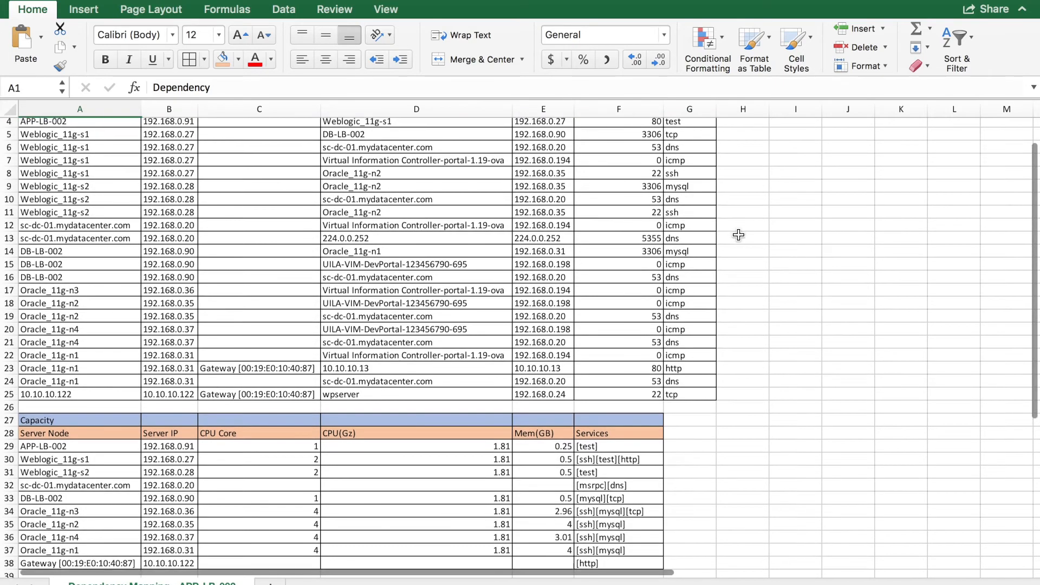
scroll("down", 3)
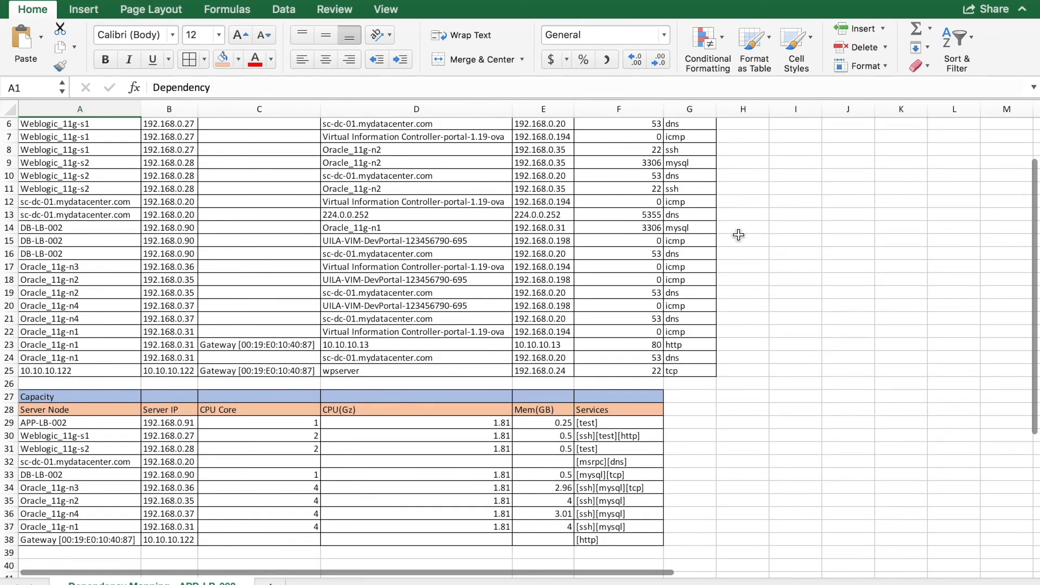